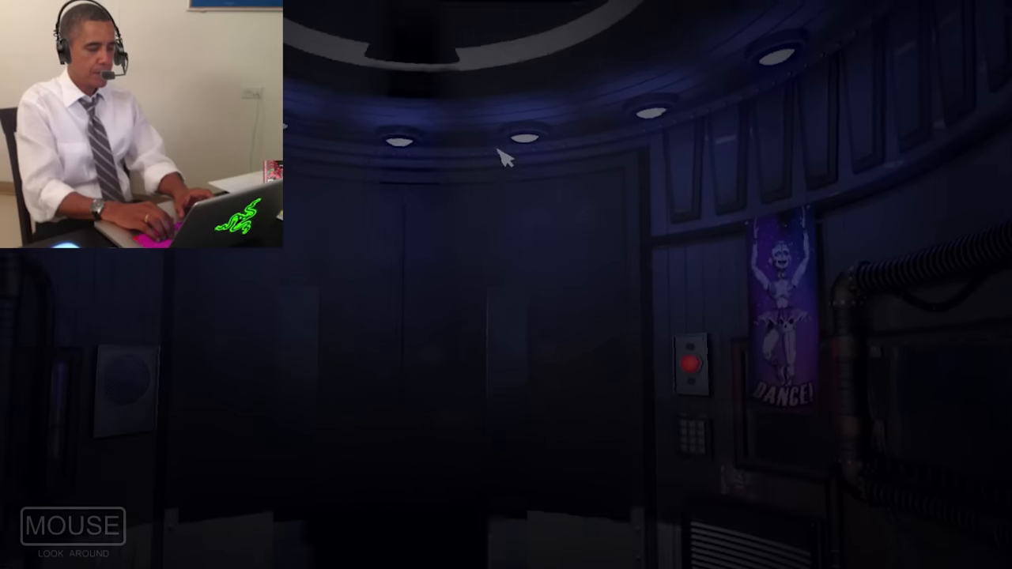
mouse_move(740, 285)
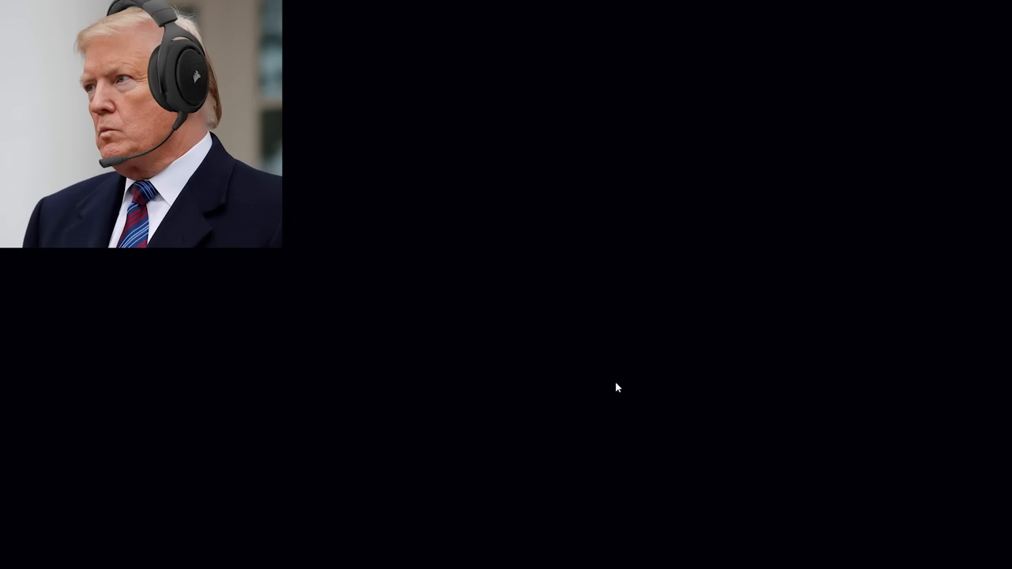
mouse_move(617, 385)
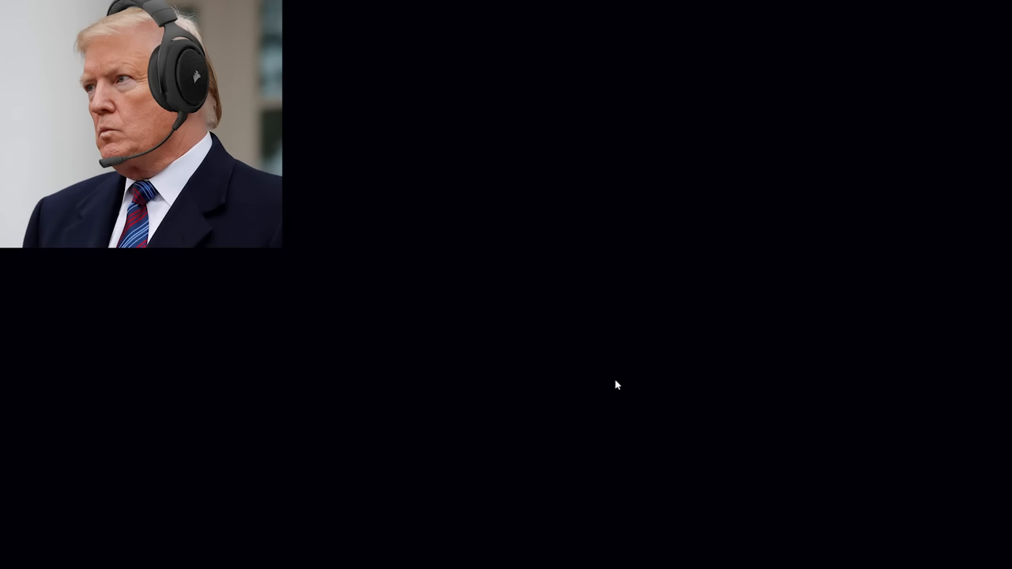